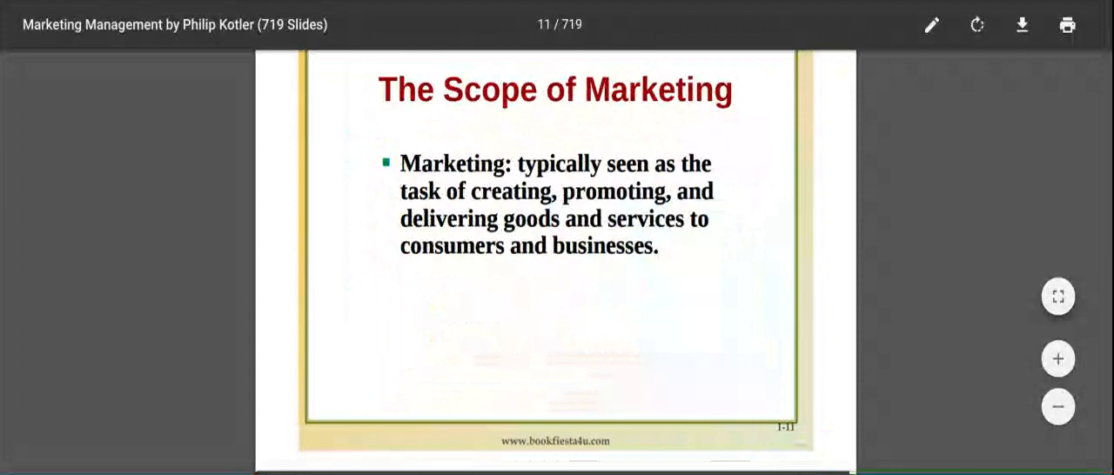
scroll(down, 3)
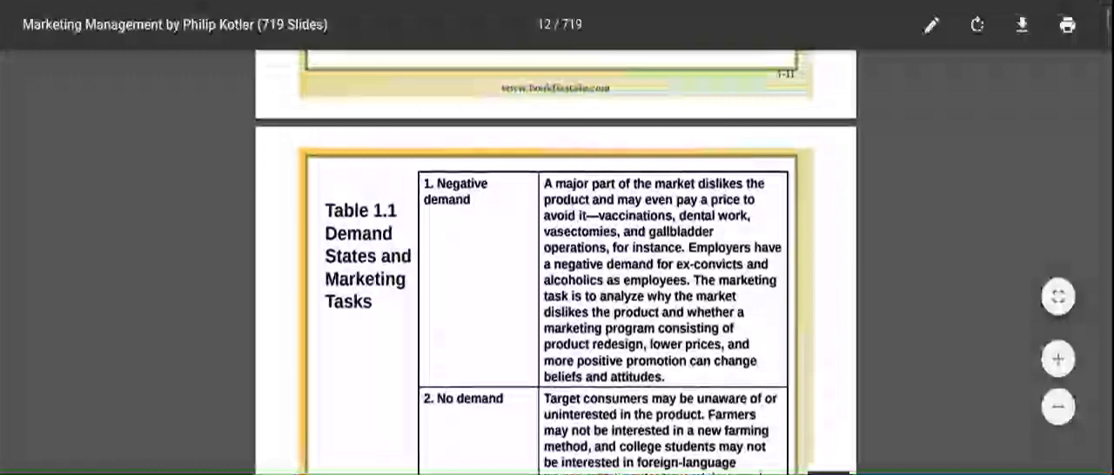